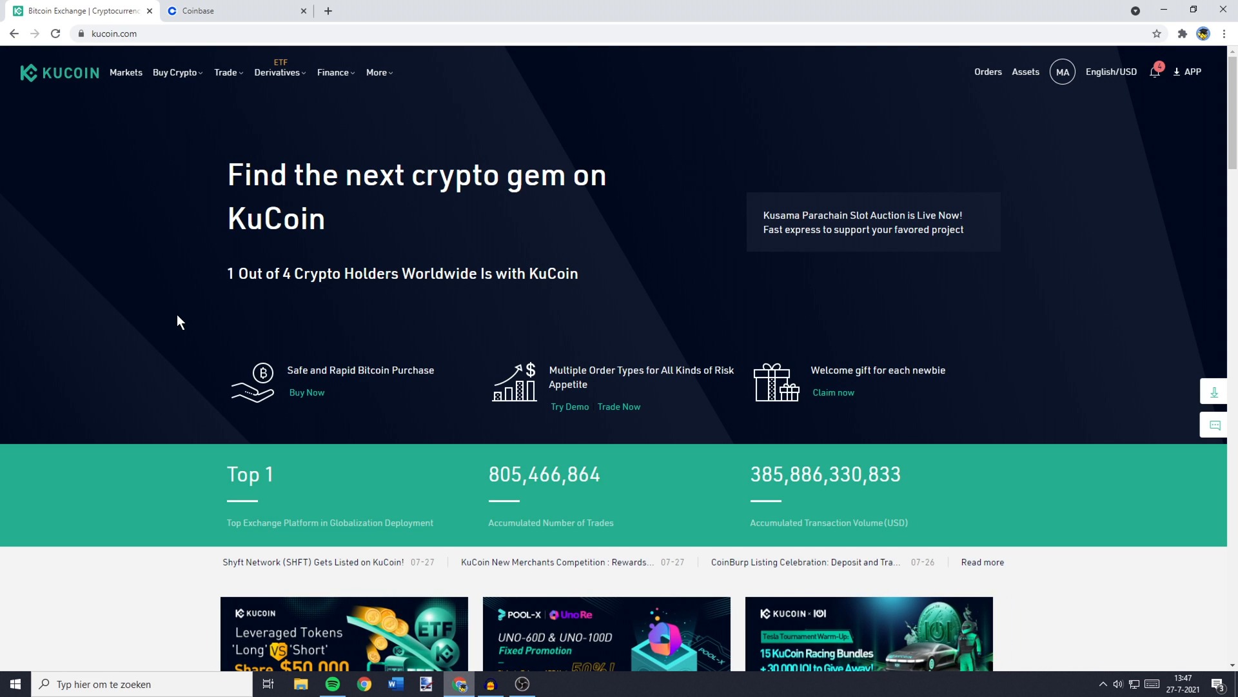
mouse_move(67, 90)
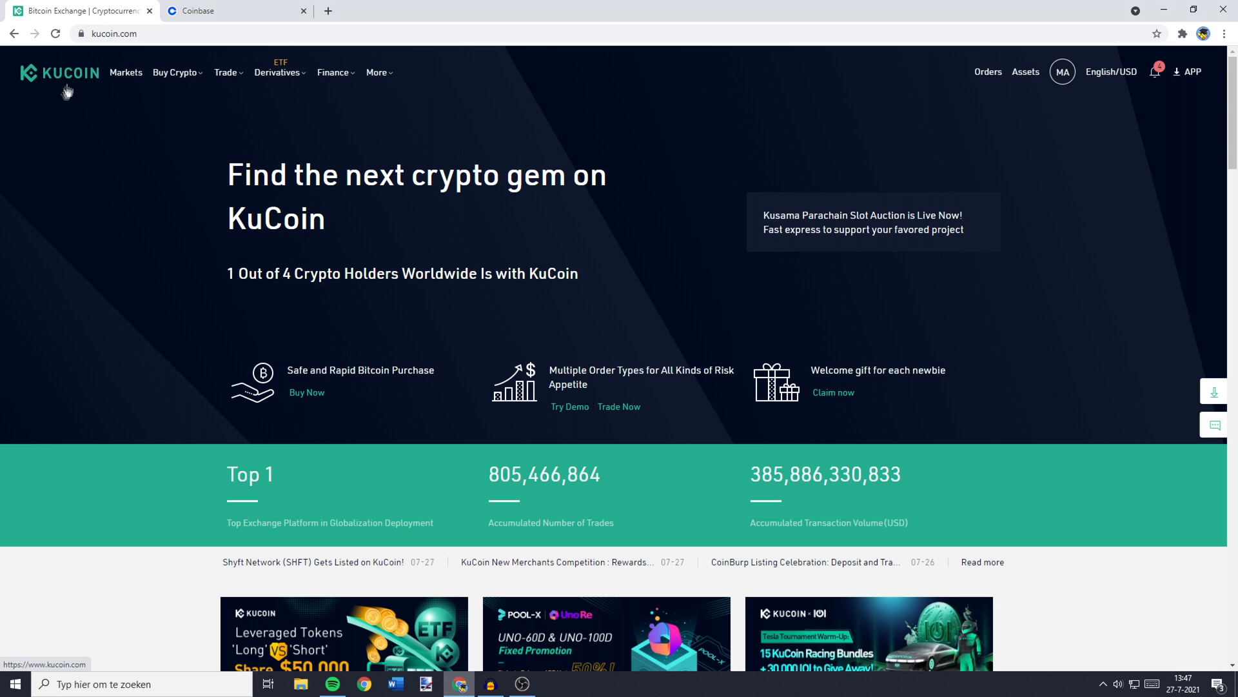
Reveal the Assets dropdown from KuCoin's top bar on the home page.
click(233, 11)
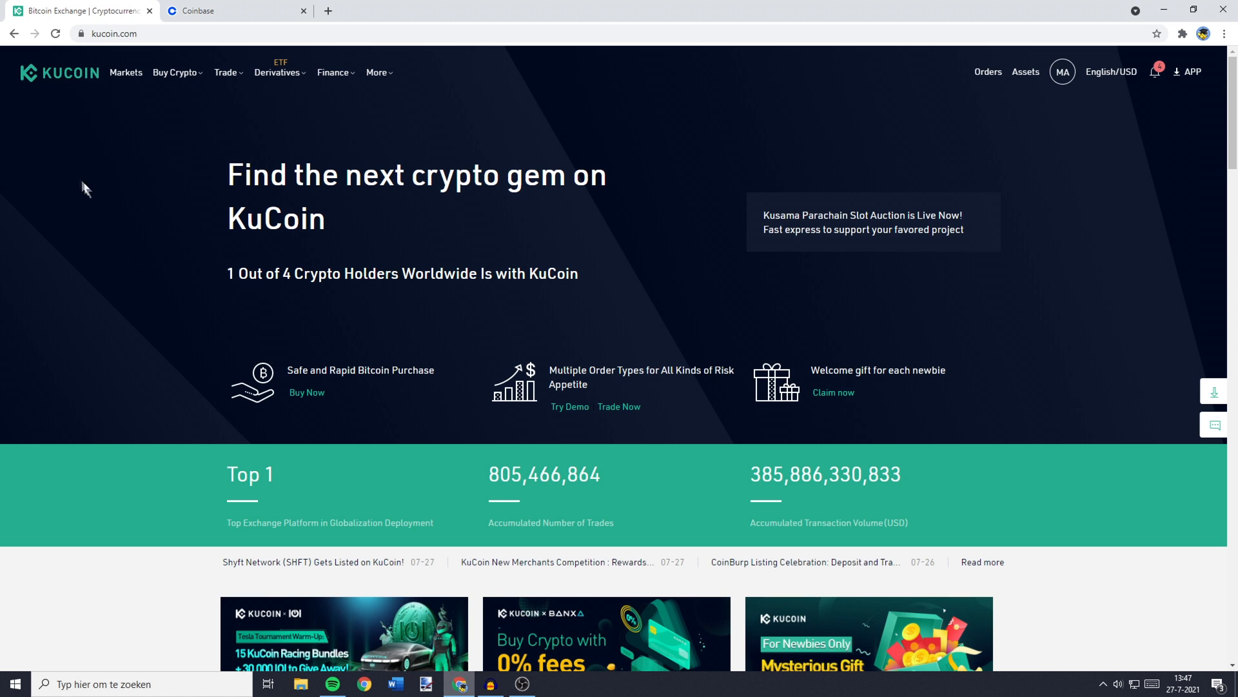
click(235, 10)
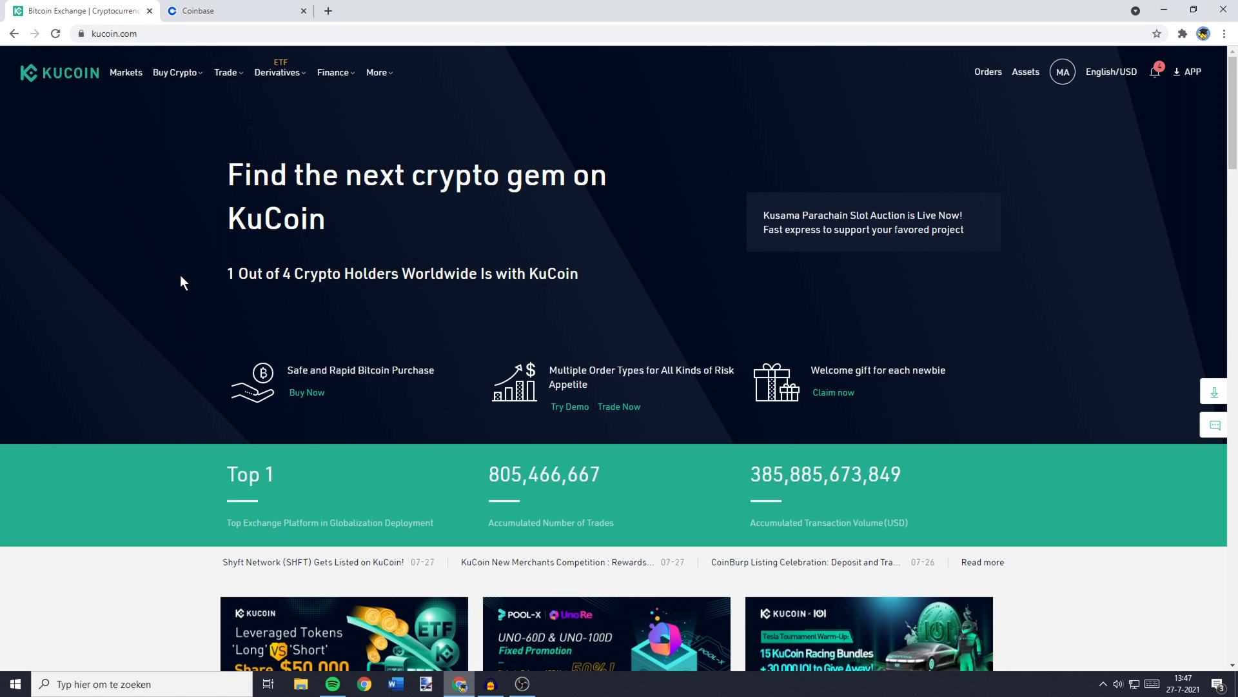
mouse_move(671, 243)
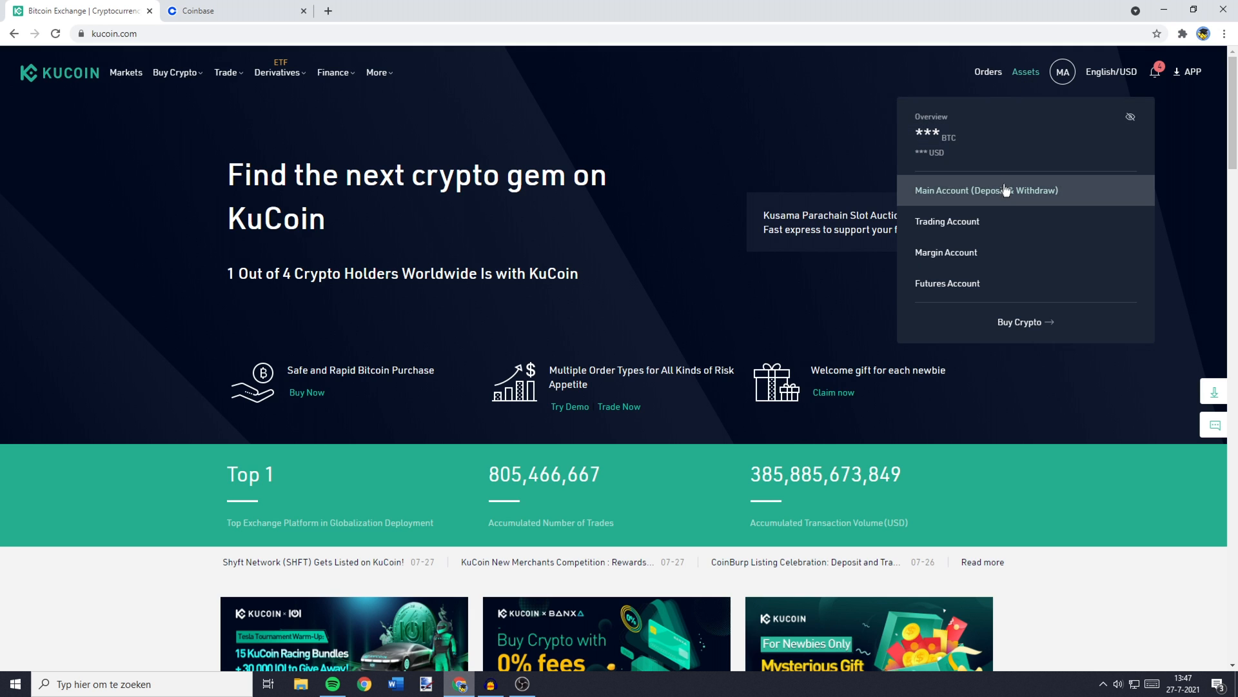
Show the Main Account (Deposit & Withdraw) page listing each coin's balance.
click(986, 190)
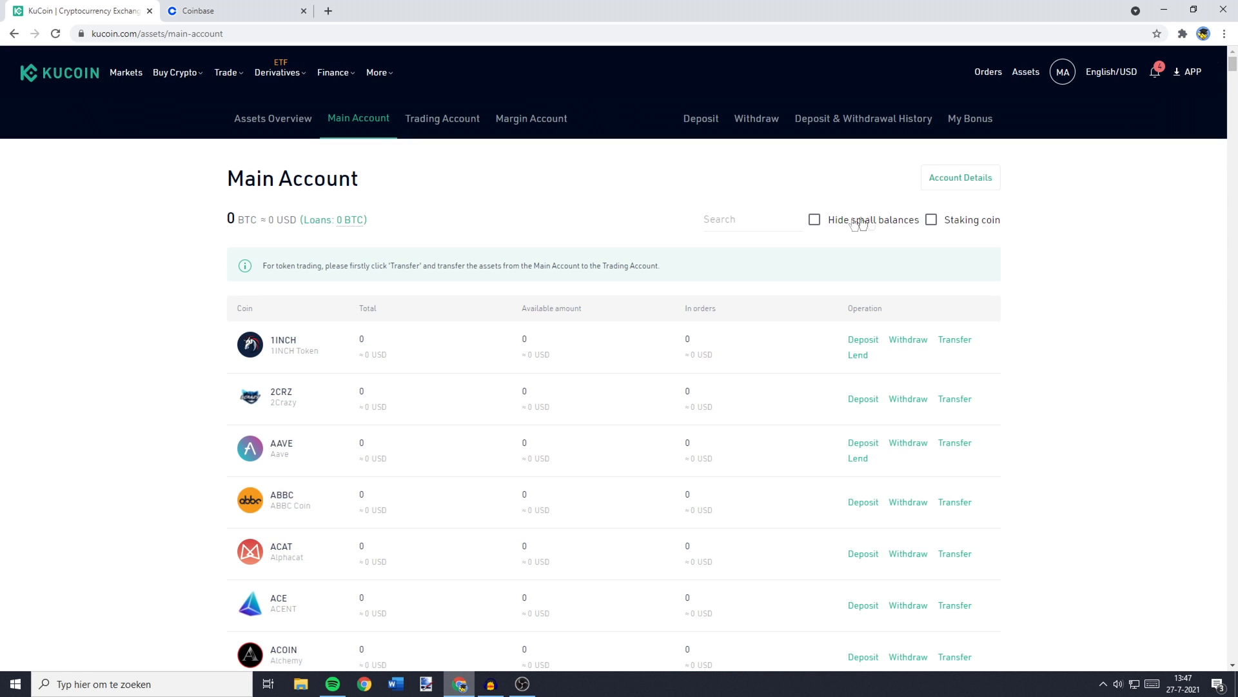
mouse_move(527, 474)
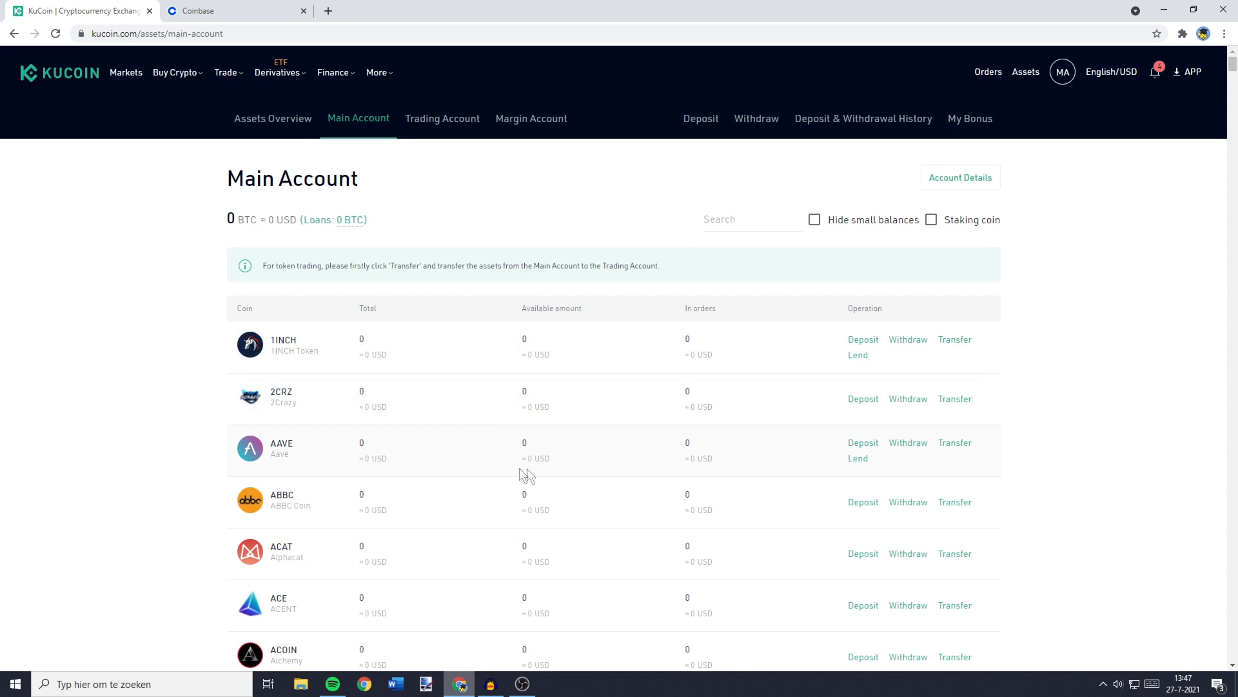
mouse_move(490, 293)
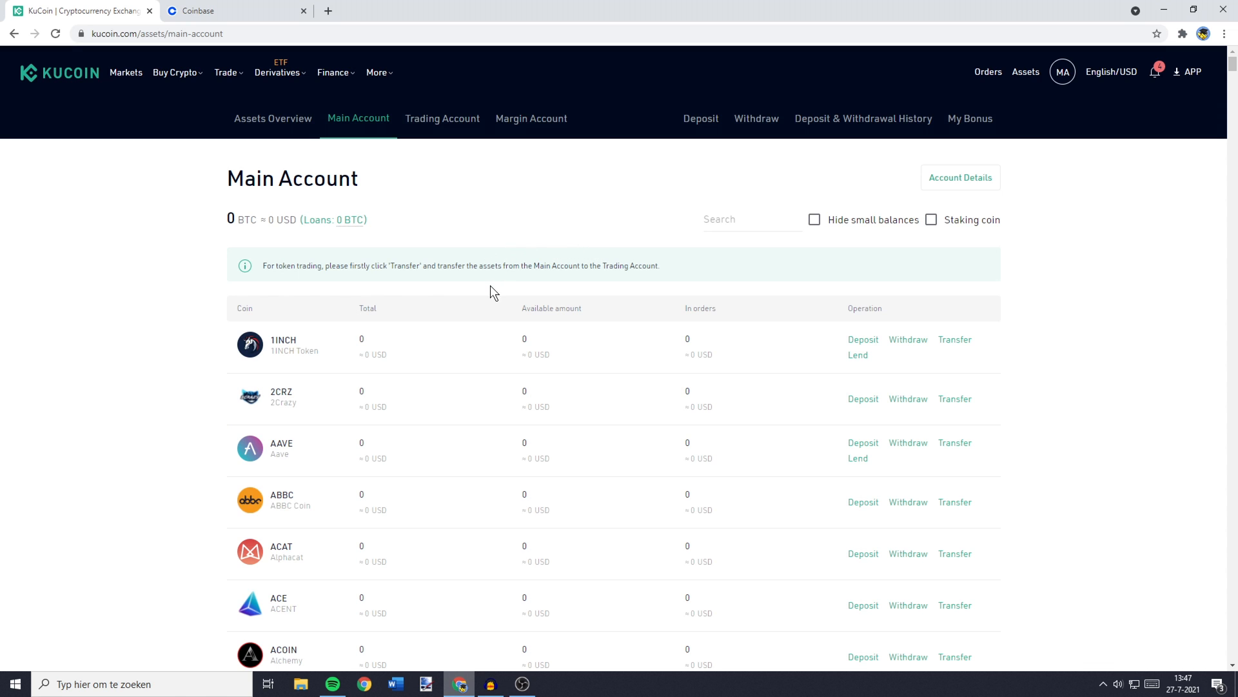
mouse_move(567, 394)
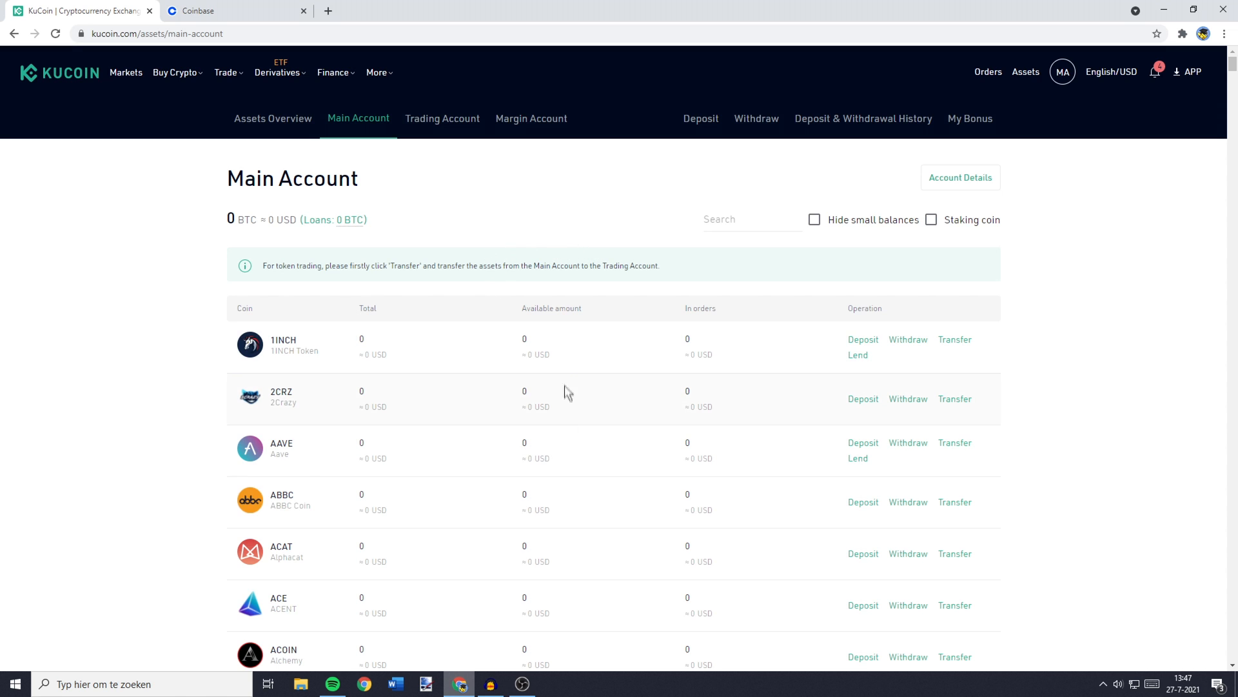
mouse_move(525, 447)
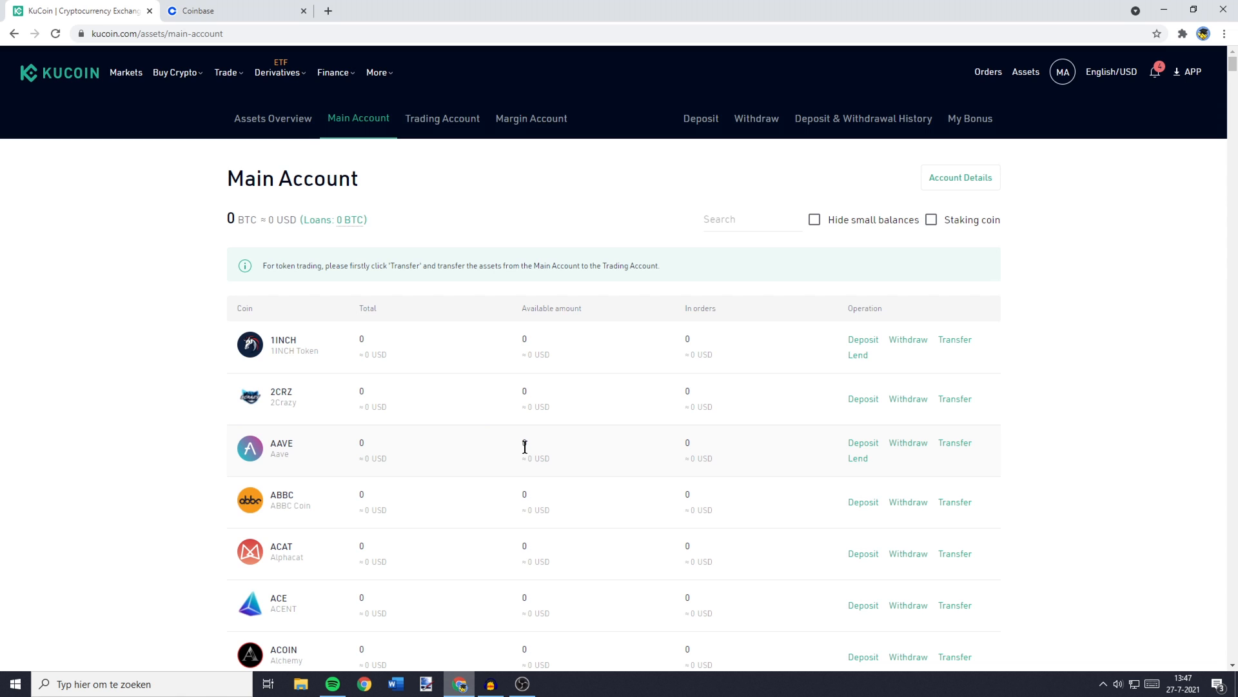
mouse_move(584, 371)
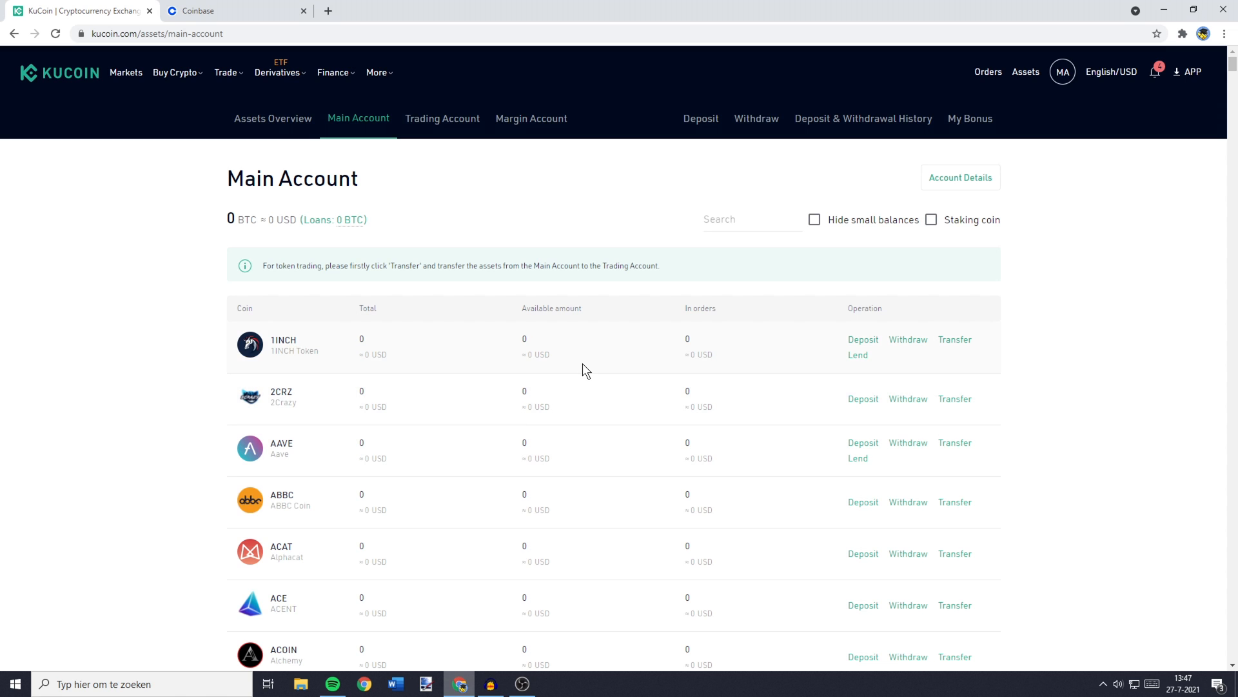
mouse_move(614, 368)
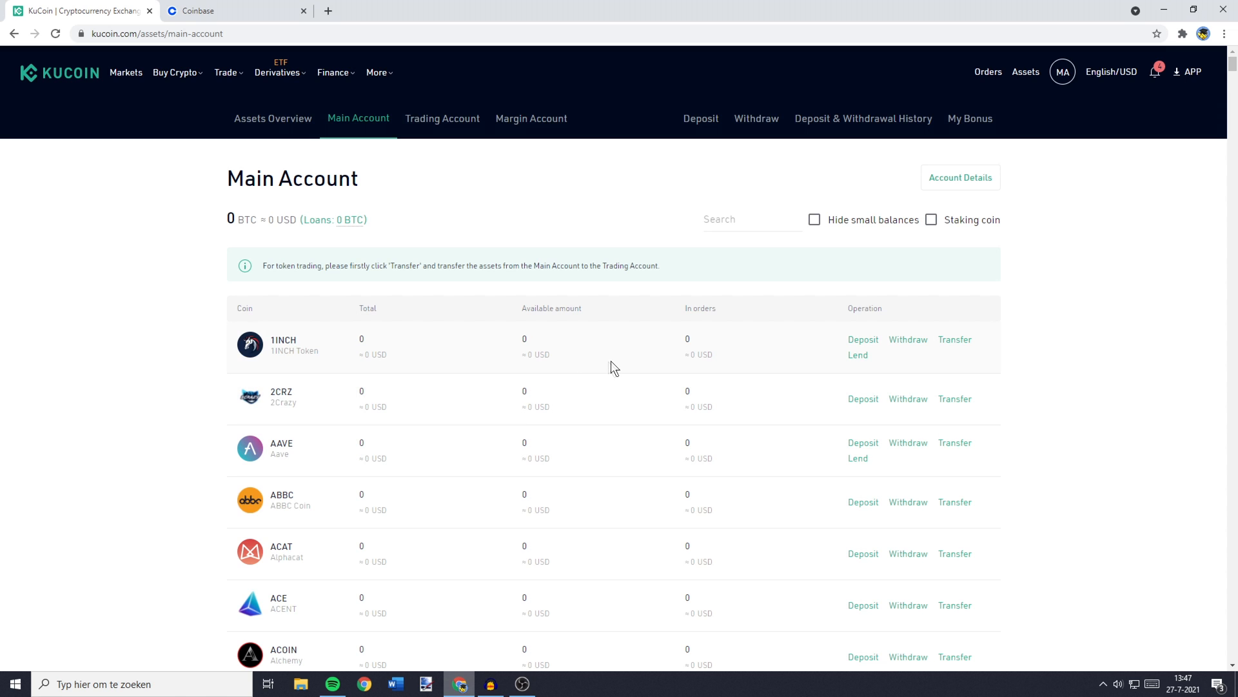
mouse_move(759, 373)
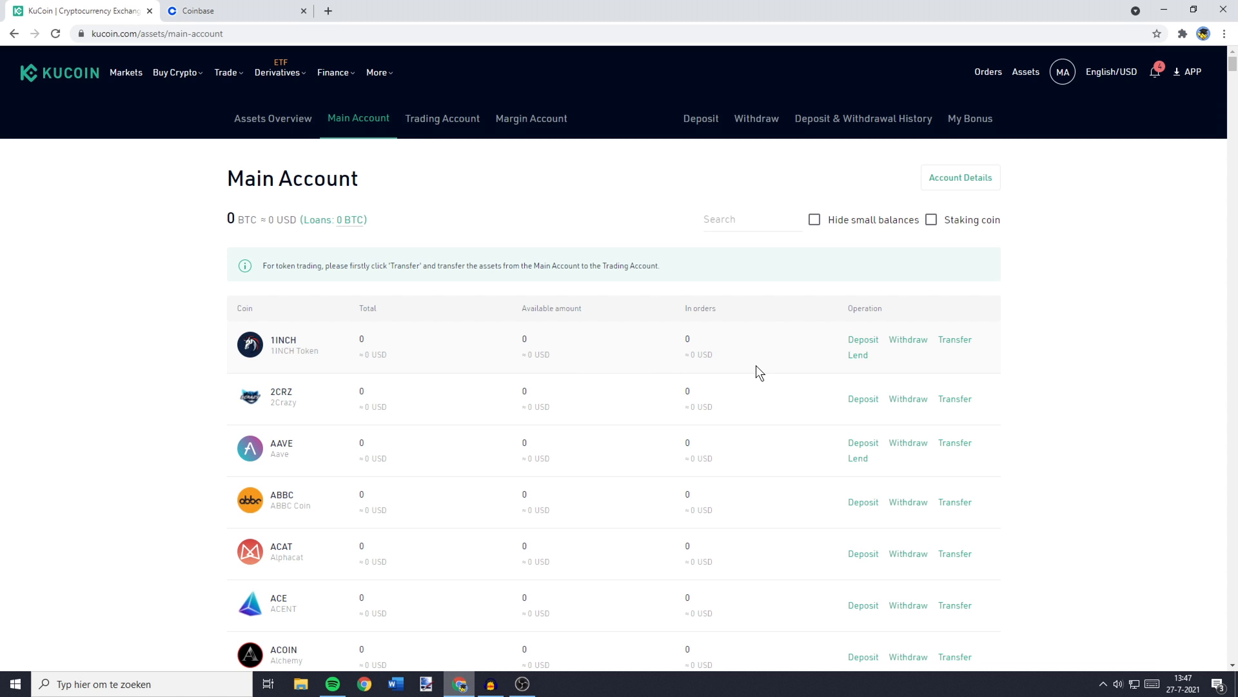
Start a 1INCH withdrawal from the Main Account list, then switch to the Coinbase dashboard.
click(906, 340)
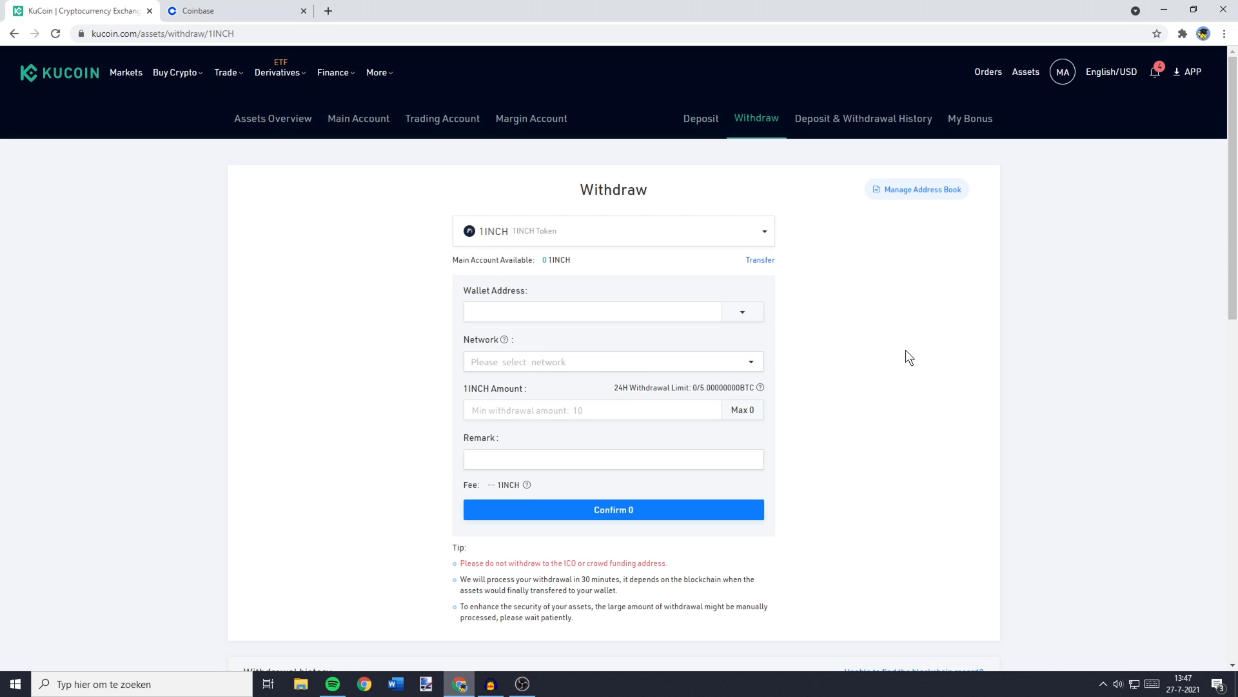
mouse_move(897, 358)
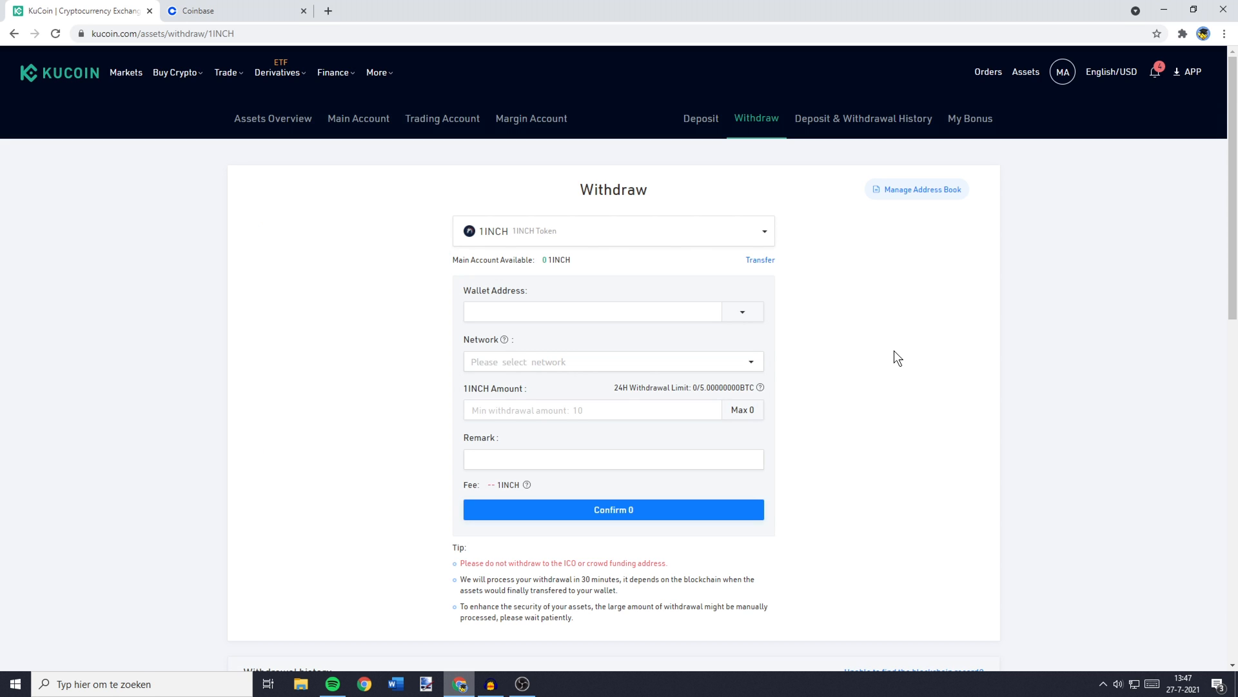
mouse_move(512, 332)
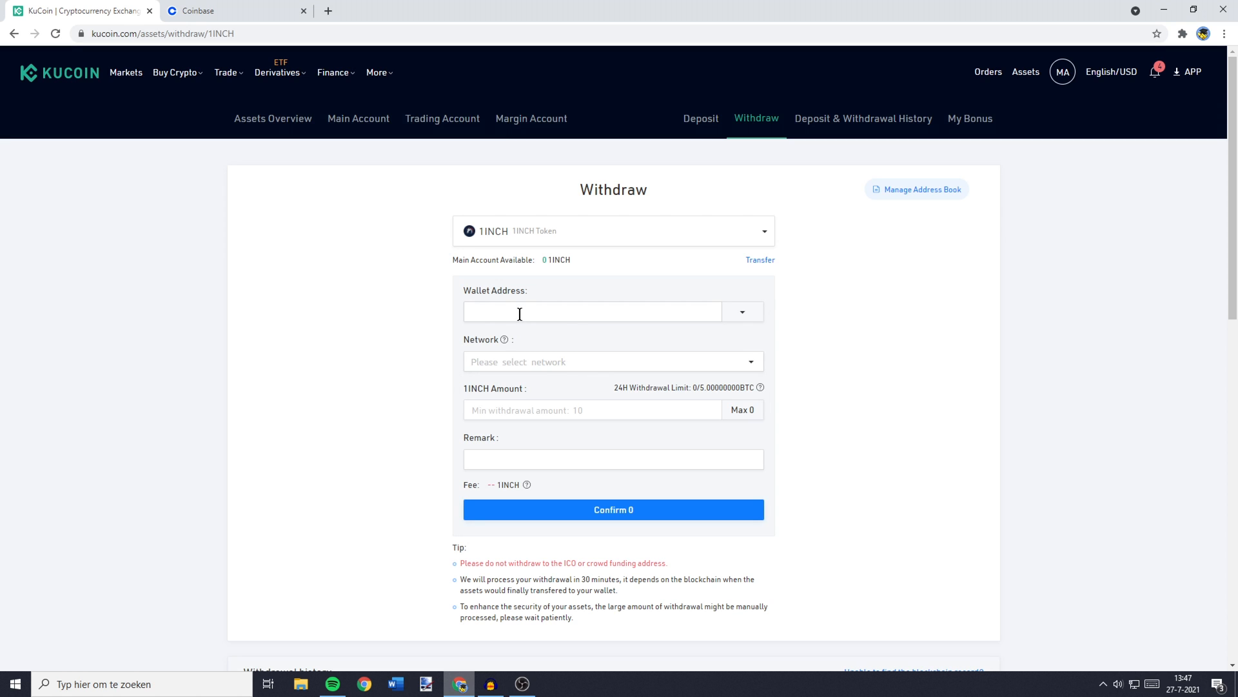
mouse_move(269, 52)
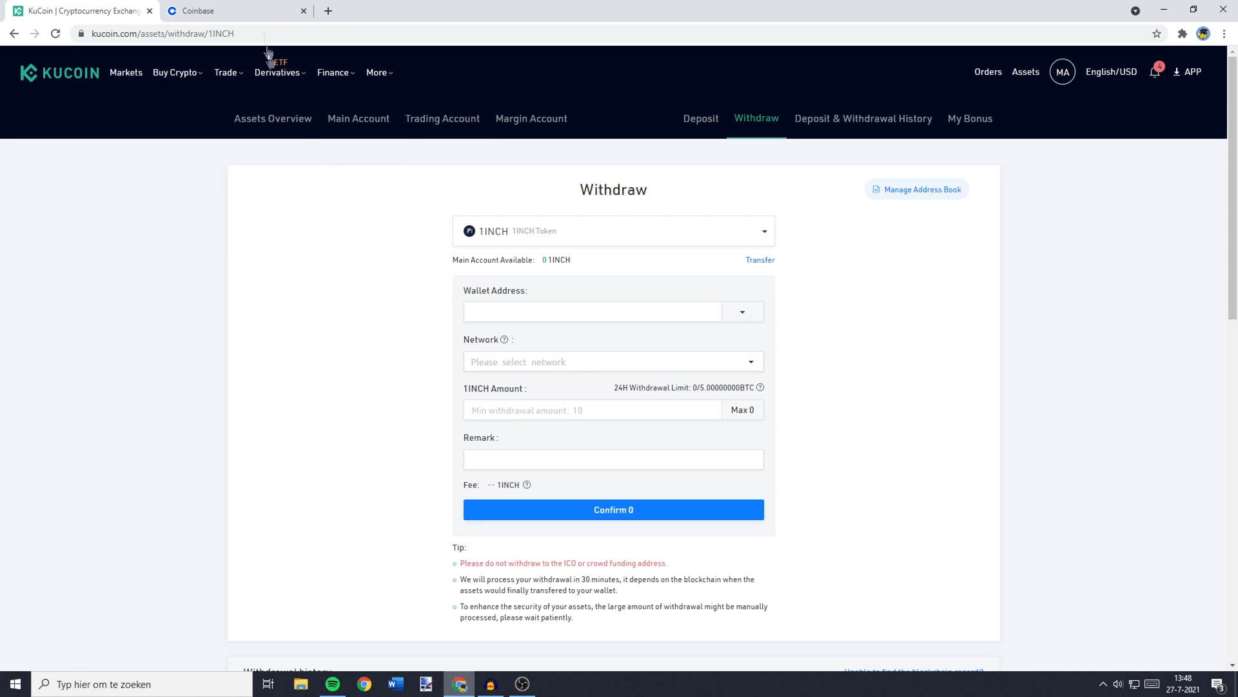
click(194, 10)
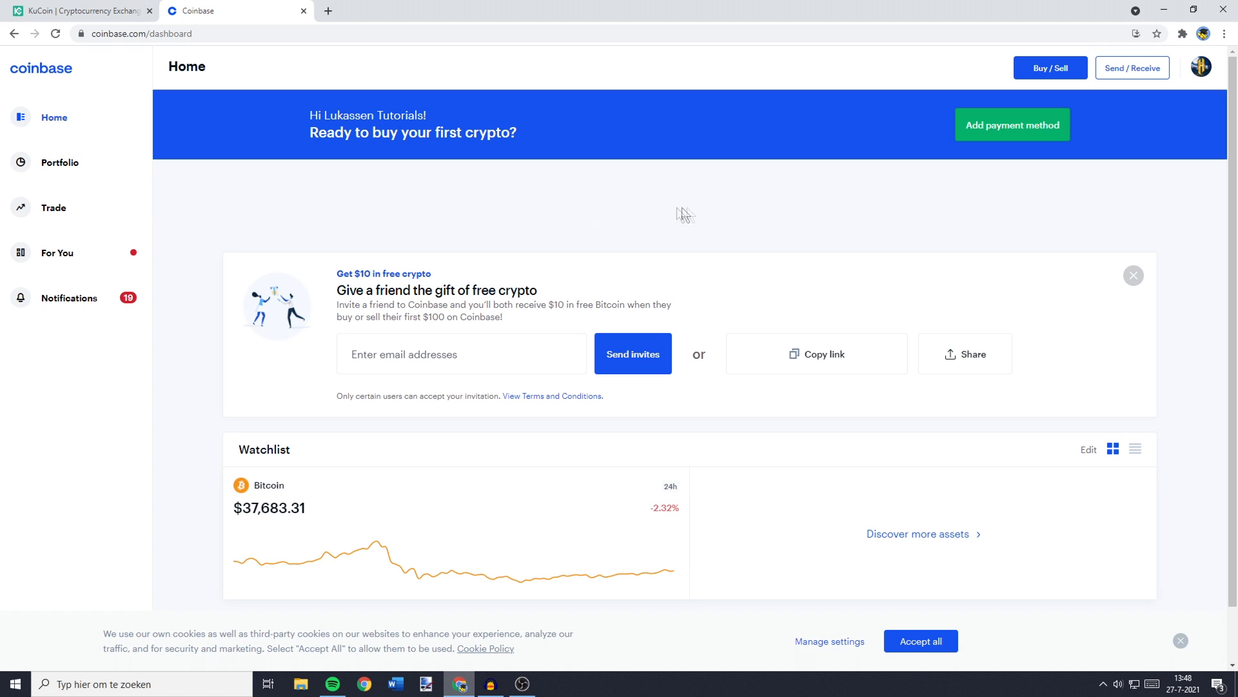
Bring up Coinbase's Receive panel and its Select asset list.
click(1132, 67)
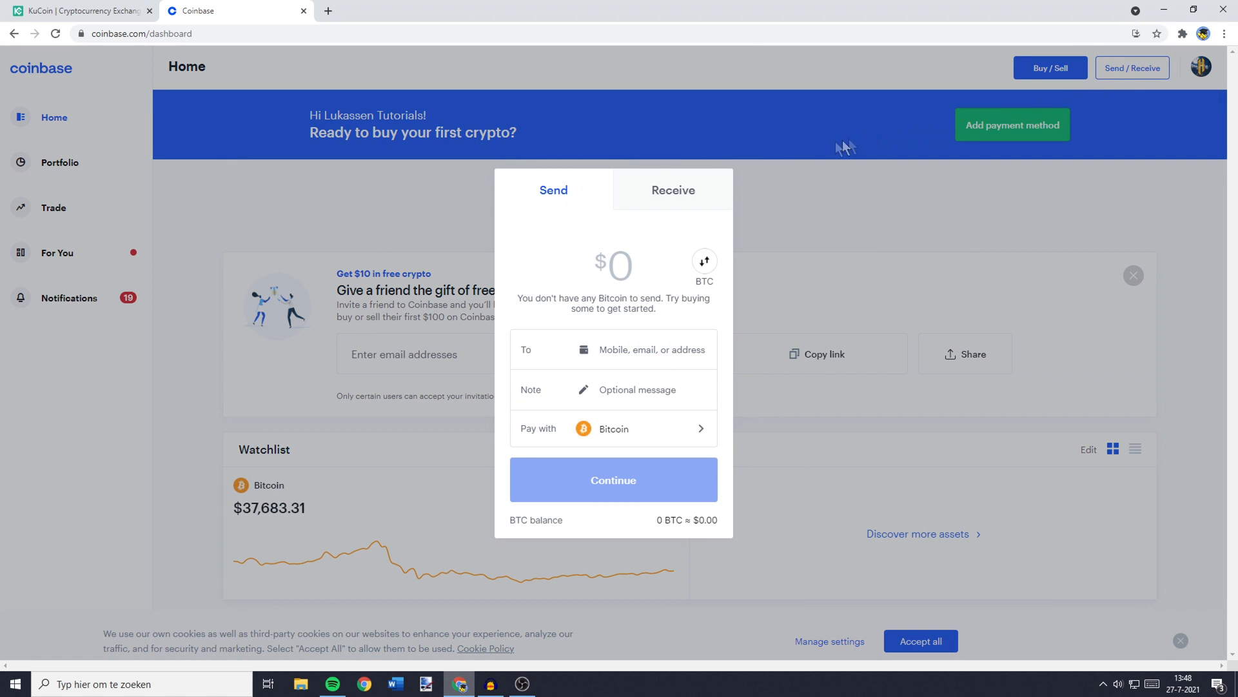
mouse_move(553, 198)
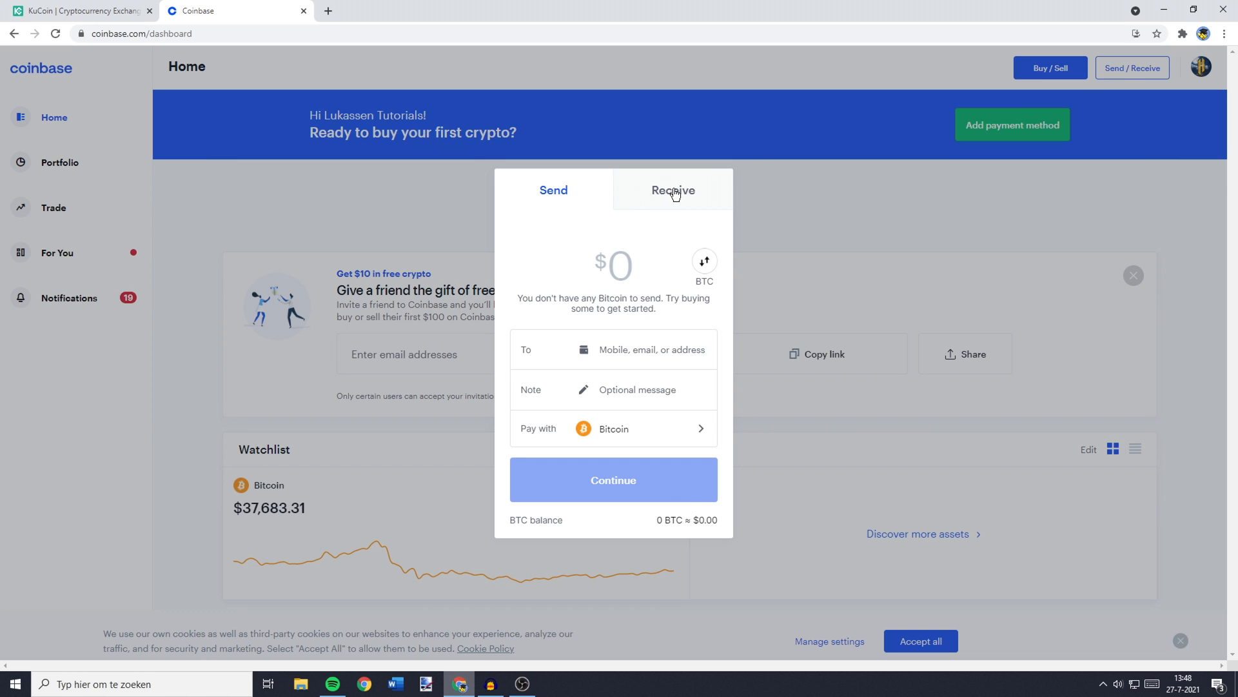
click(672, 190)
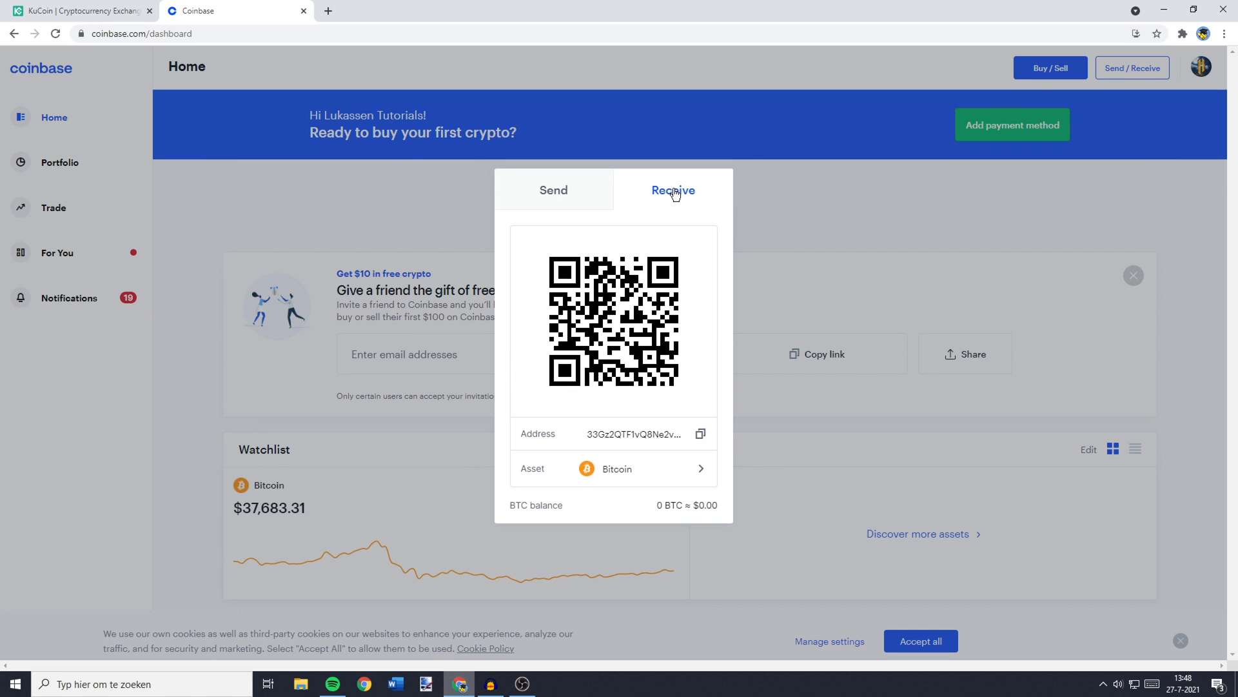
mouse_move(583, 462)
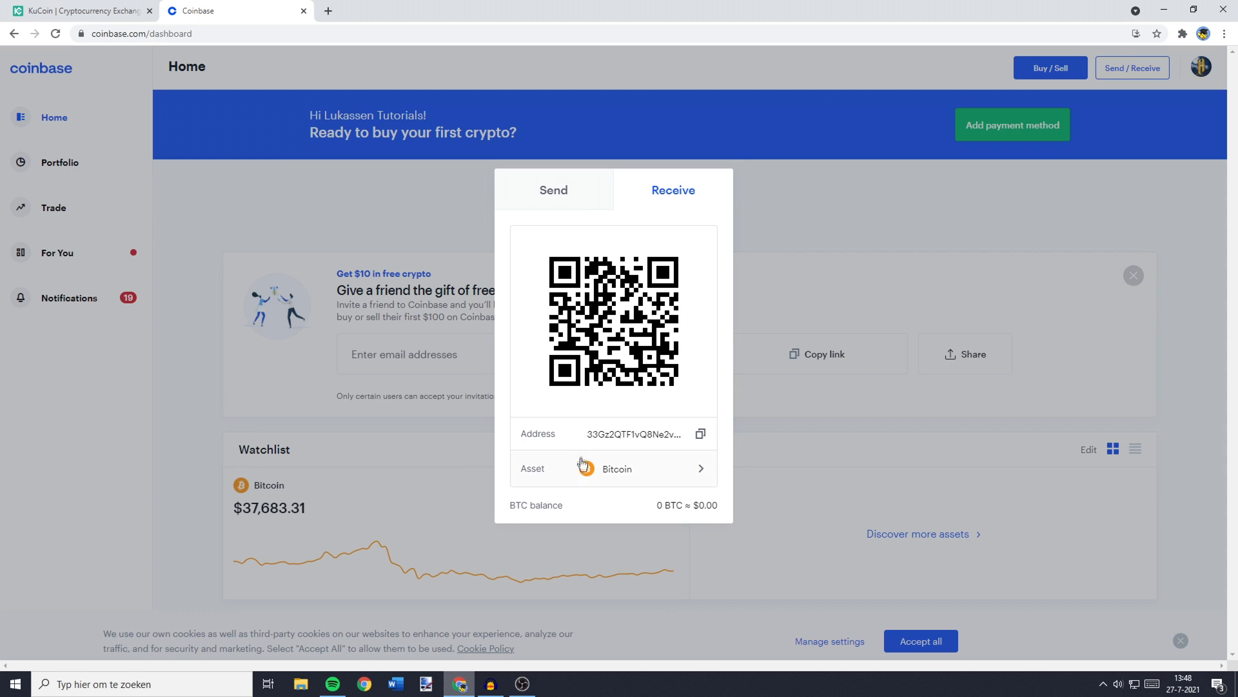
click(617, 468)
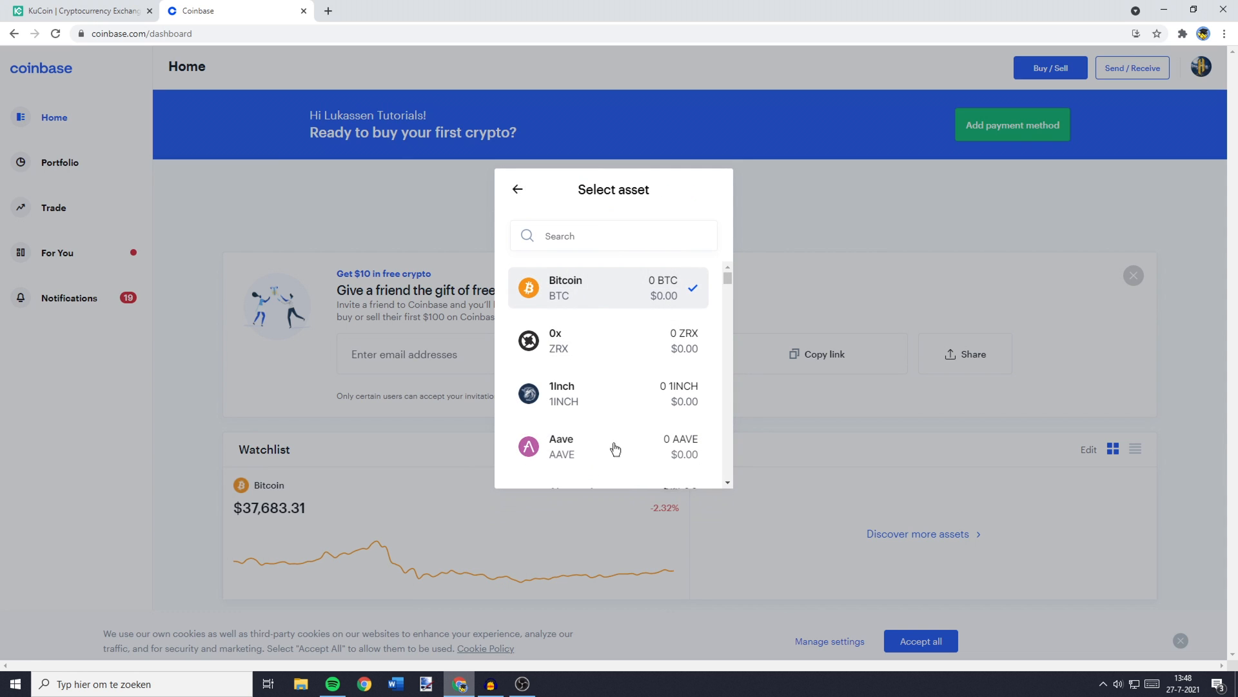
Select 1inch as the receive asset and copy its address.
text(1inch)
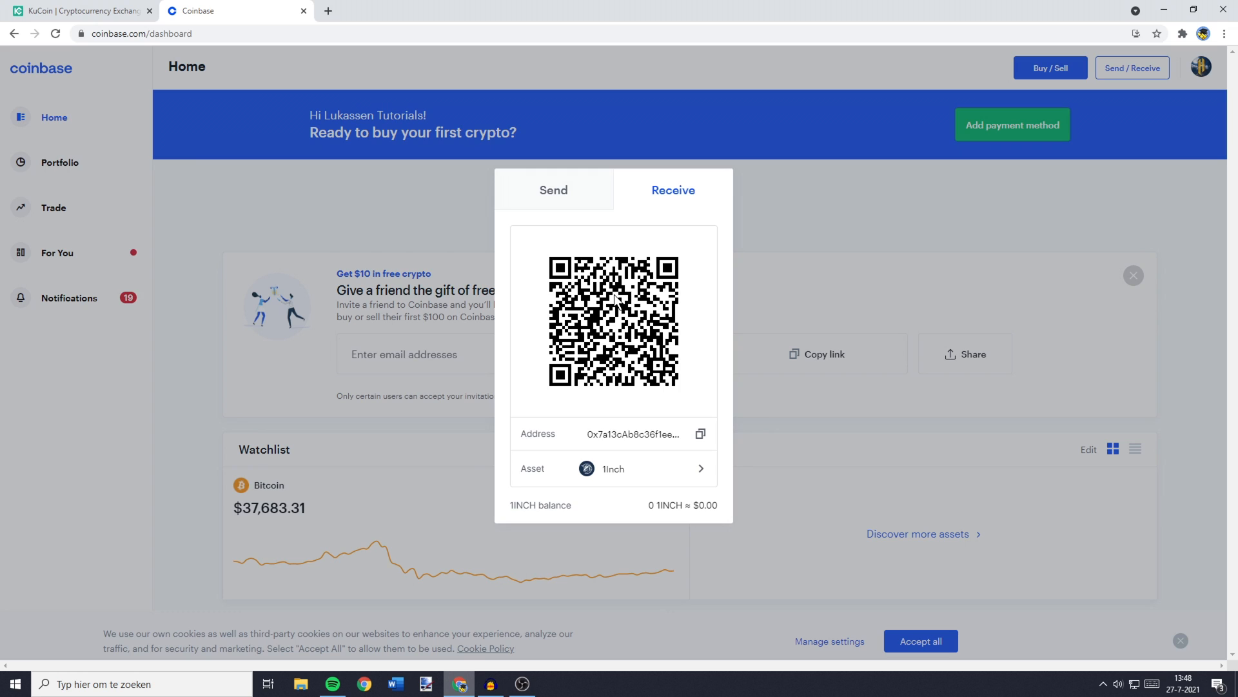
mouse_move(671, 448)
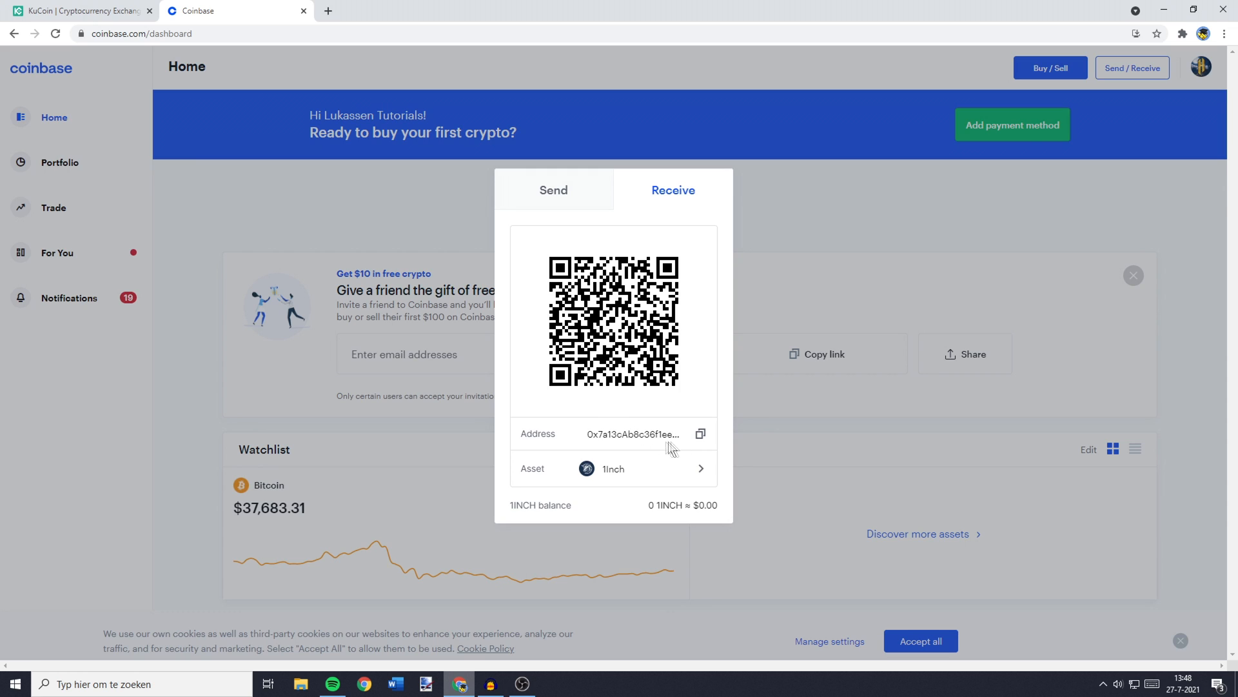
click(699, 434)
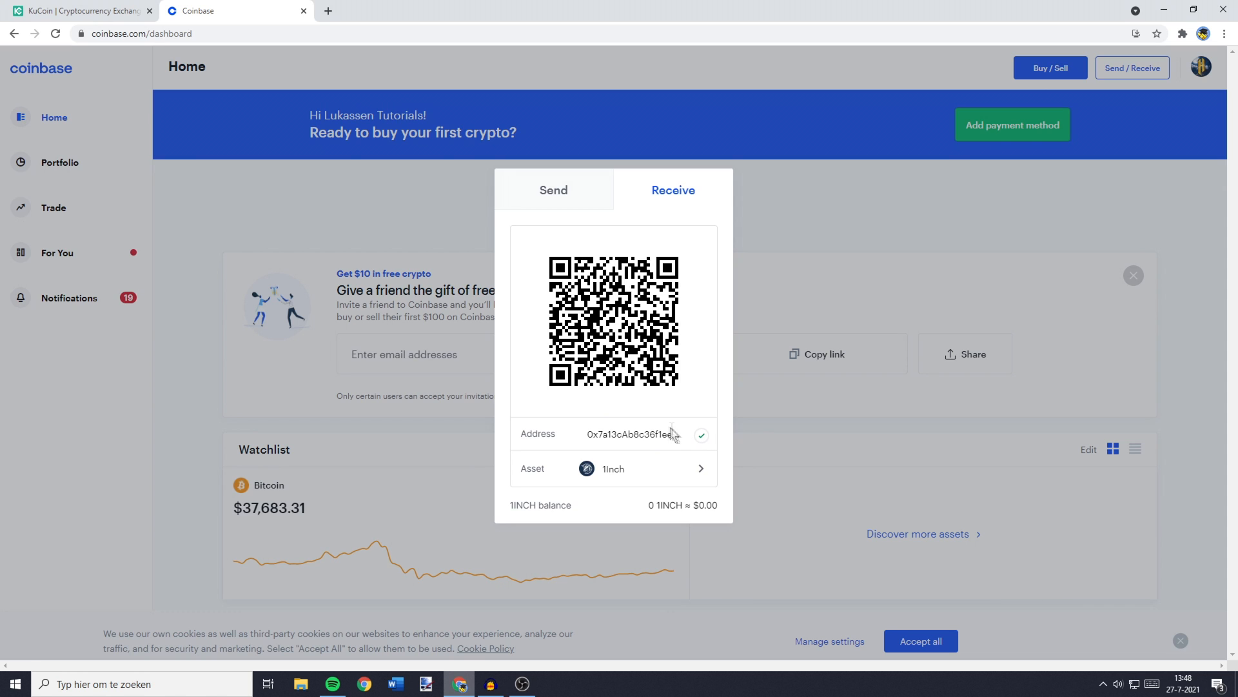
click(78, 11)
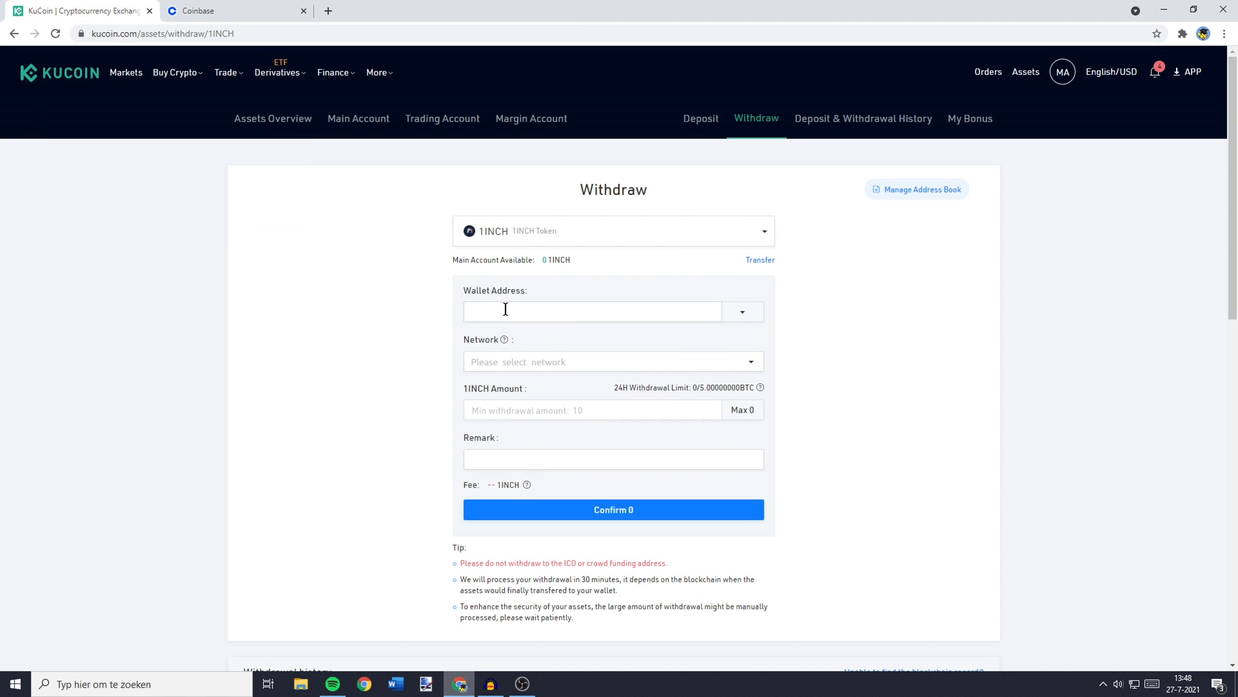
text(0x7a13cAb8c36f1ee592Fc06eA5D78716033db8E32)
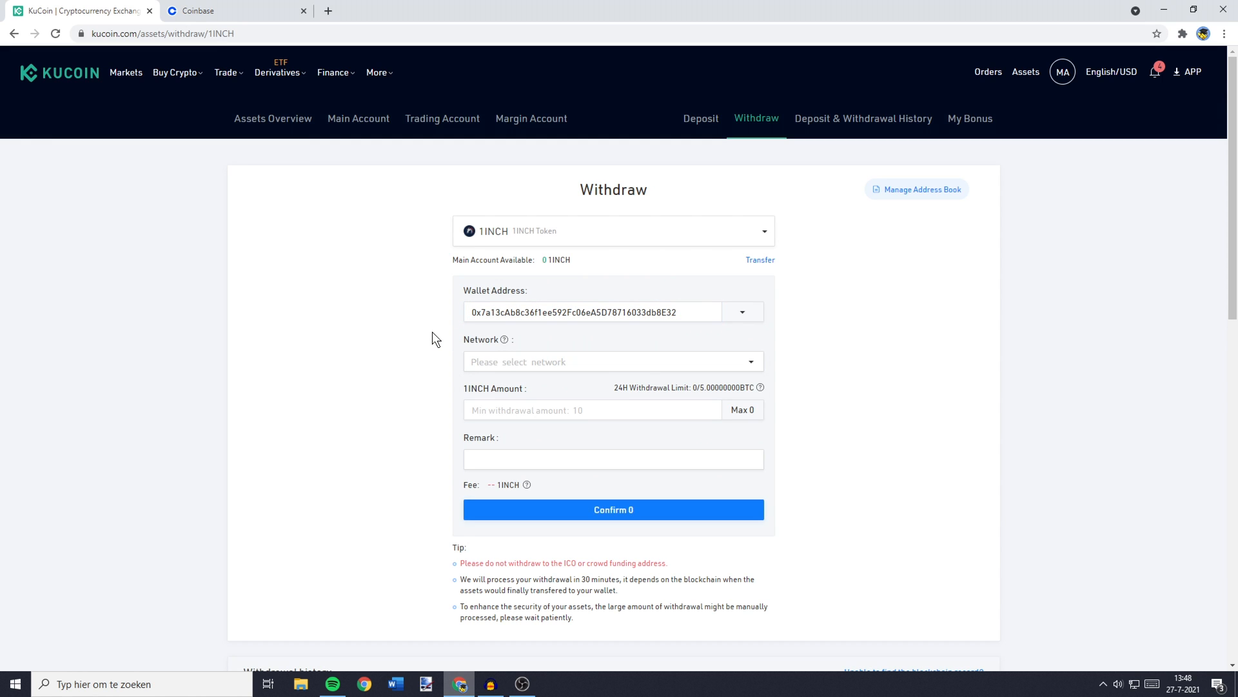
click(612, 362)
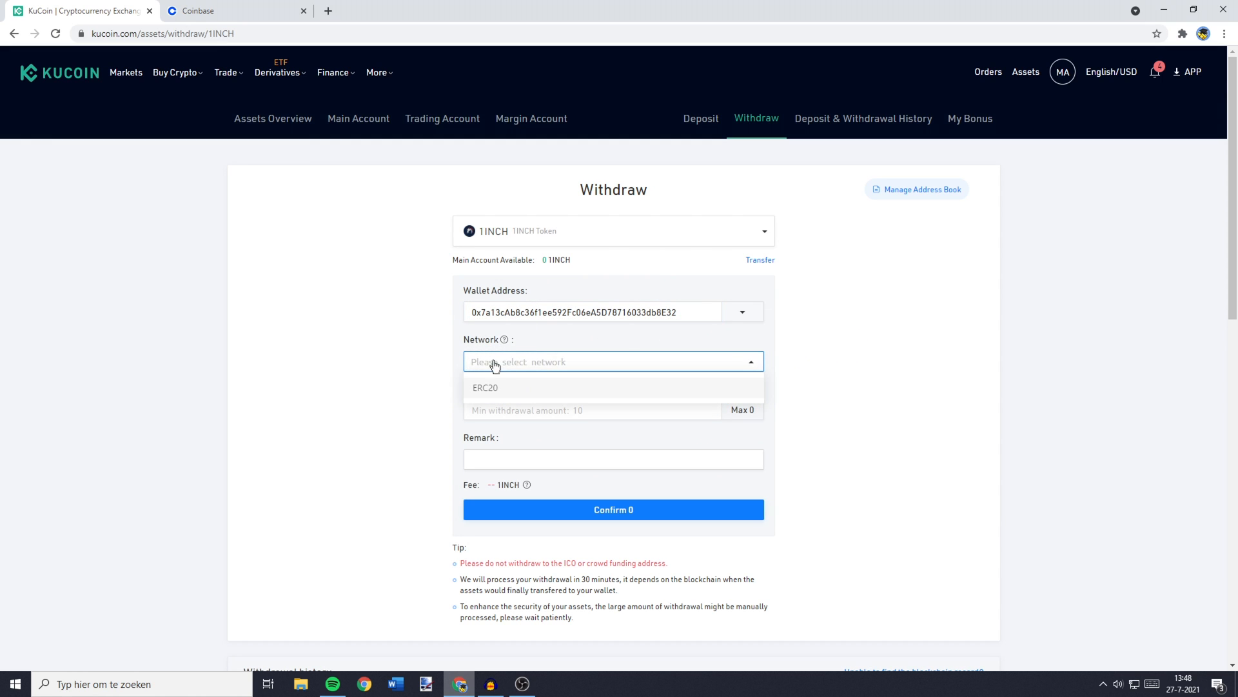
mouse_move(505, 392)
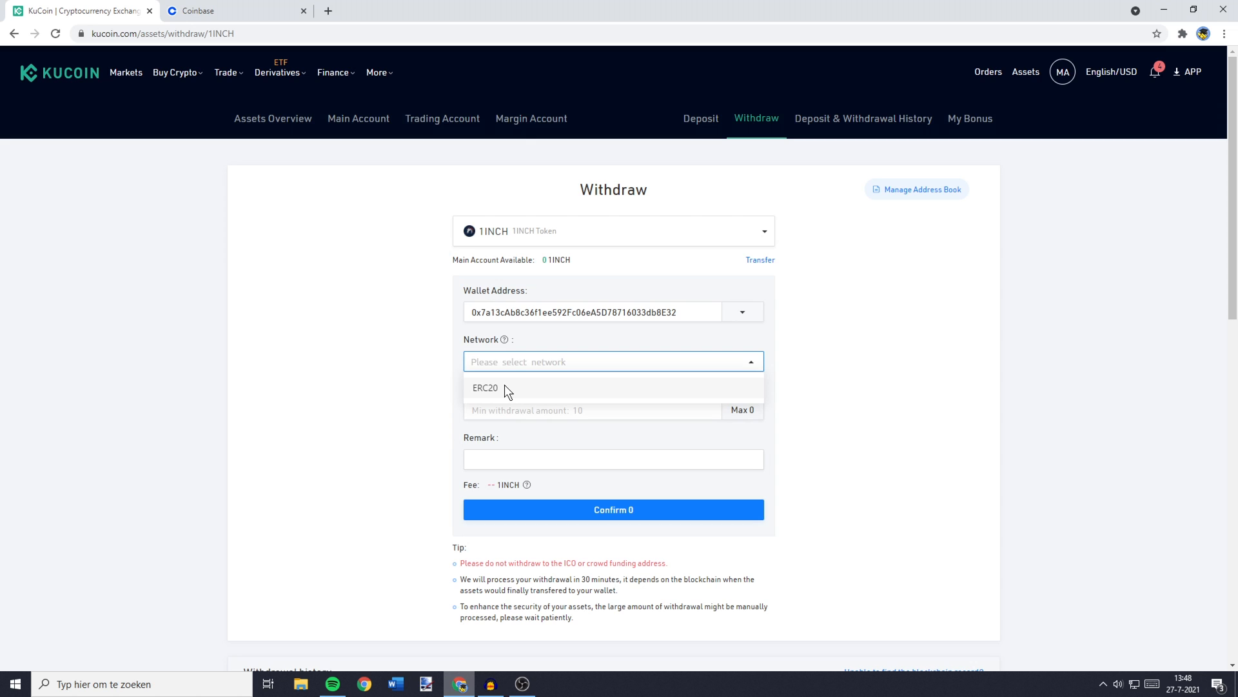
click(485, 388)
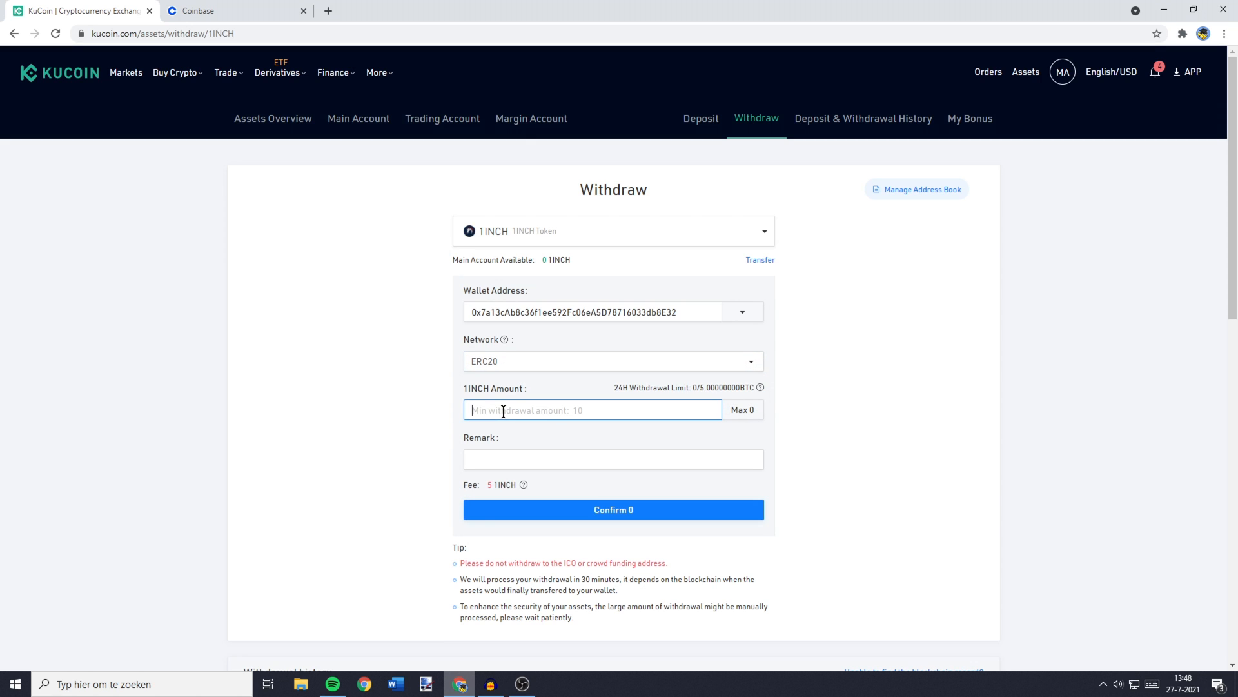
Enter 50 as the 1INCH withdrawal amount.
text(50)
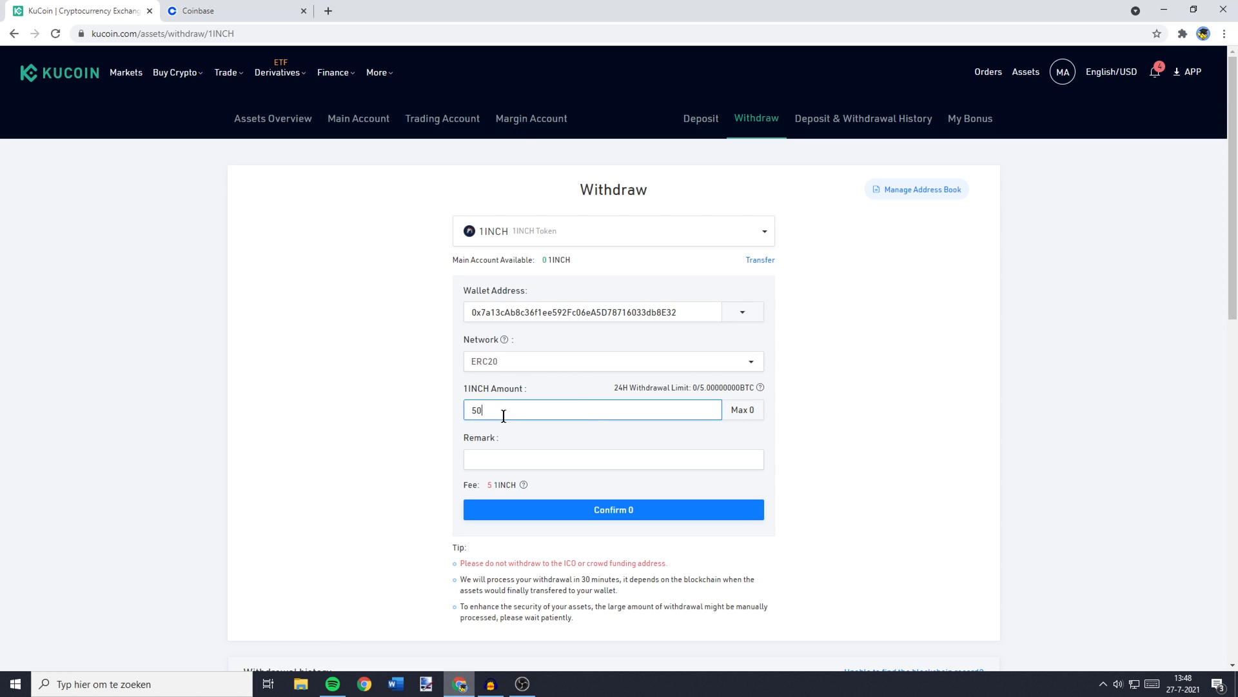
click(741, 410)
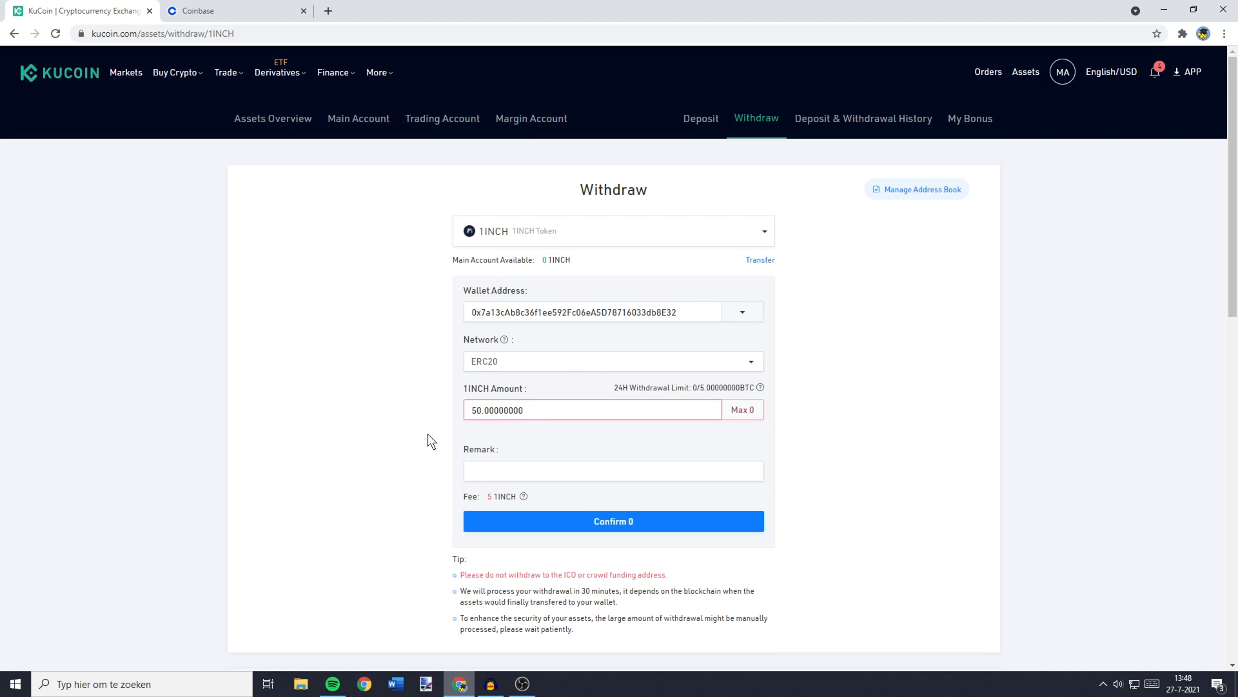
click(740, 409)
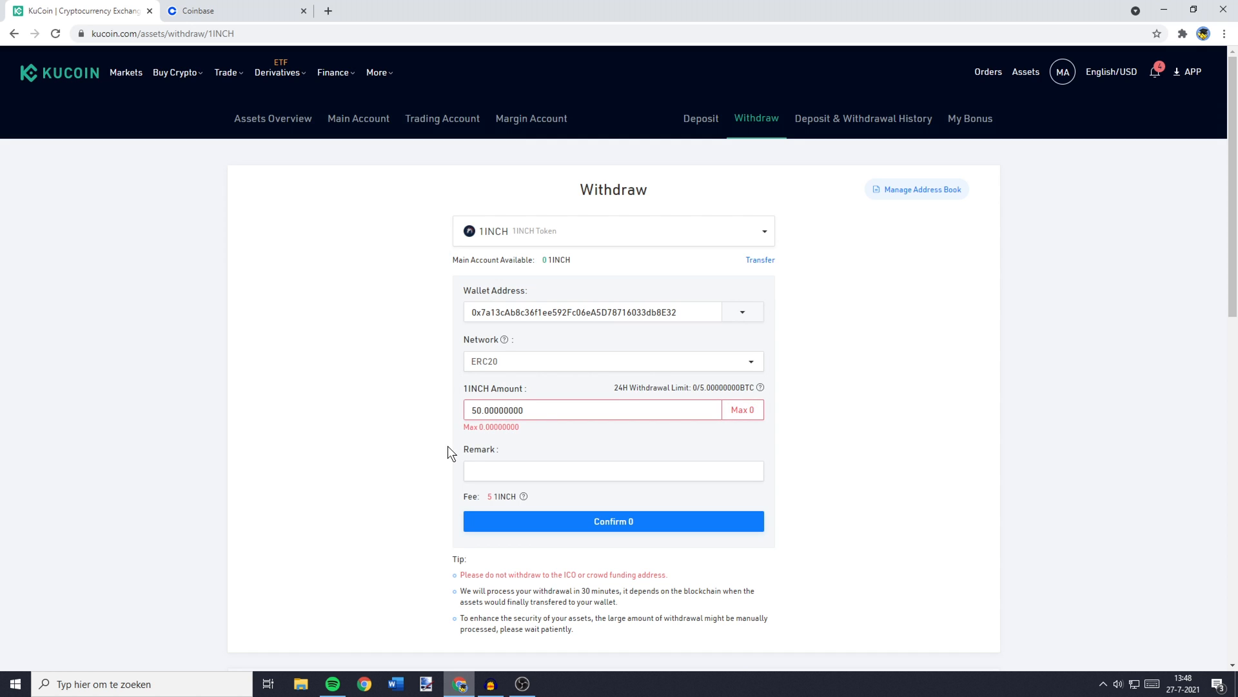